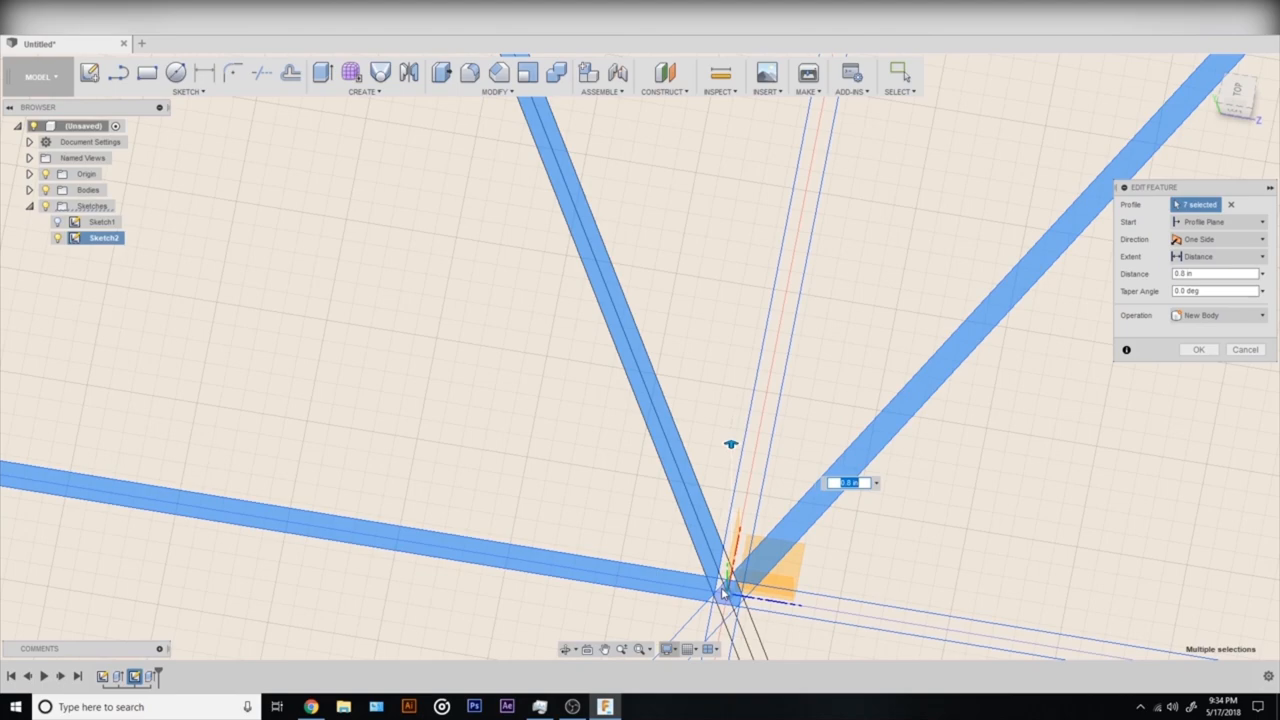
Confirm the Extrude dialog to turn the rib profiles into solid support ribs.
left_click(1198, 348)
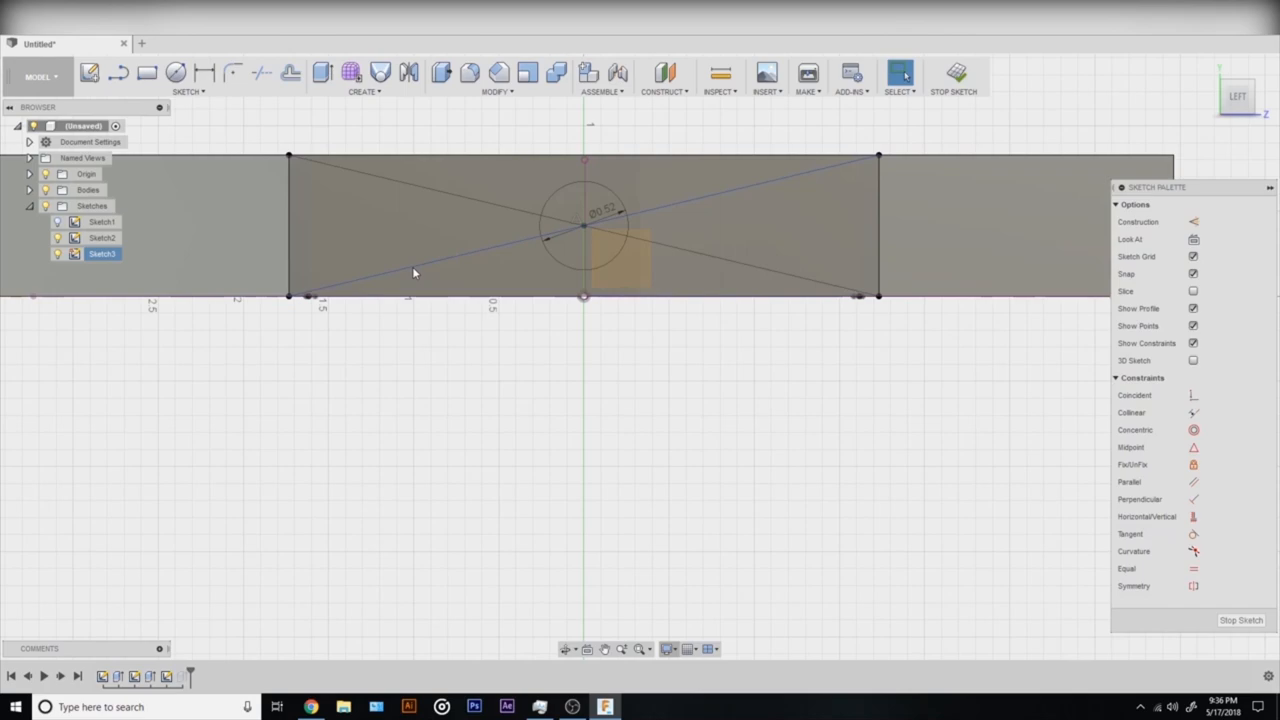
Start a sketch on the side wall for the magnet-hole circle.
left_click(496, 92)
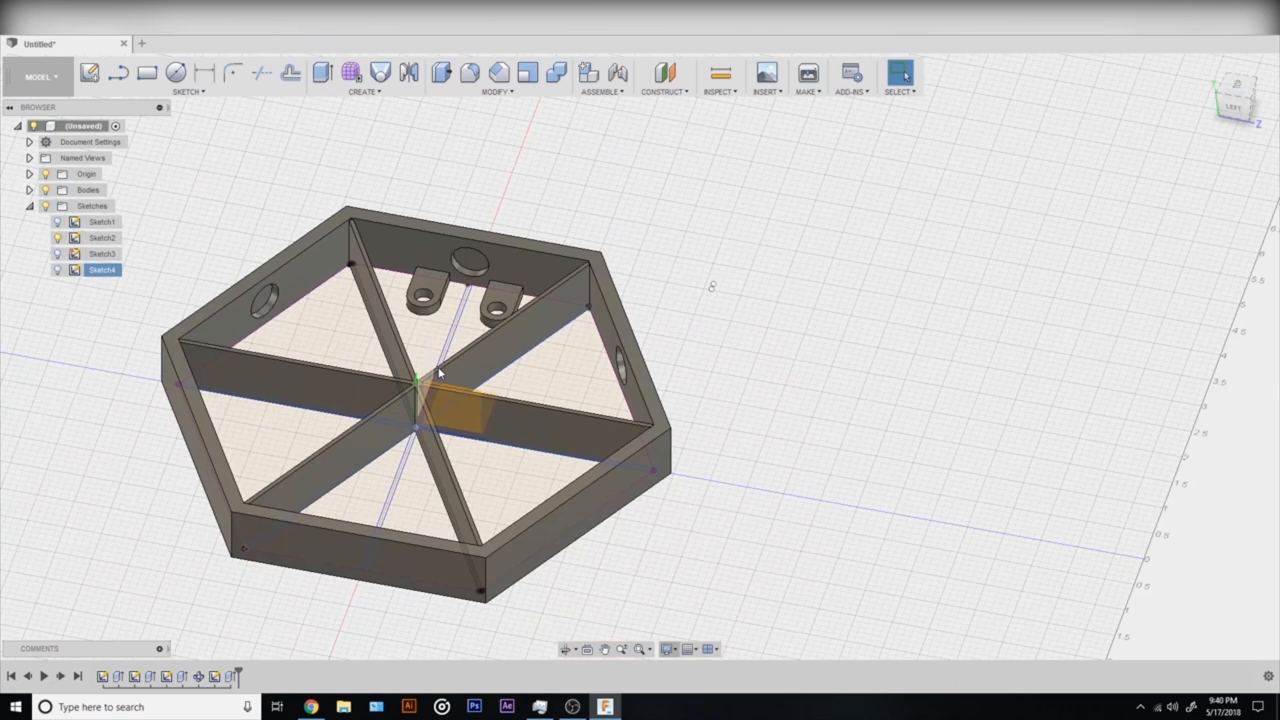
Begin a new sketch on the frame's top plane for the separate top outline.
left_click(188, 76)
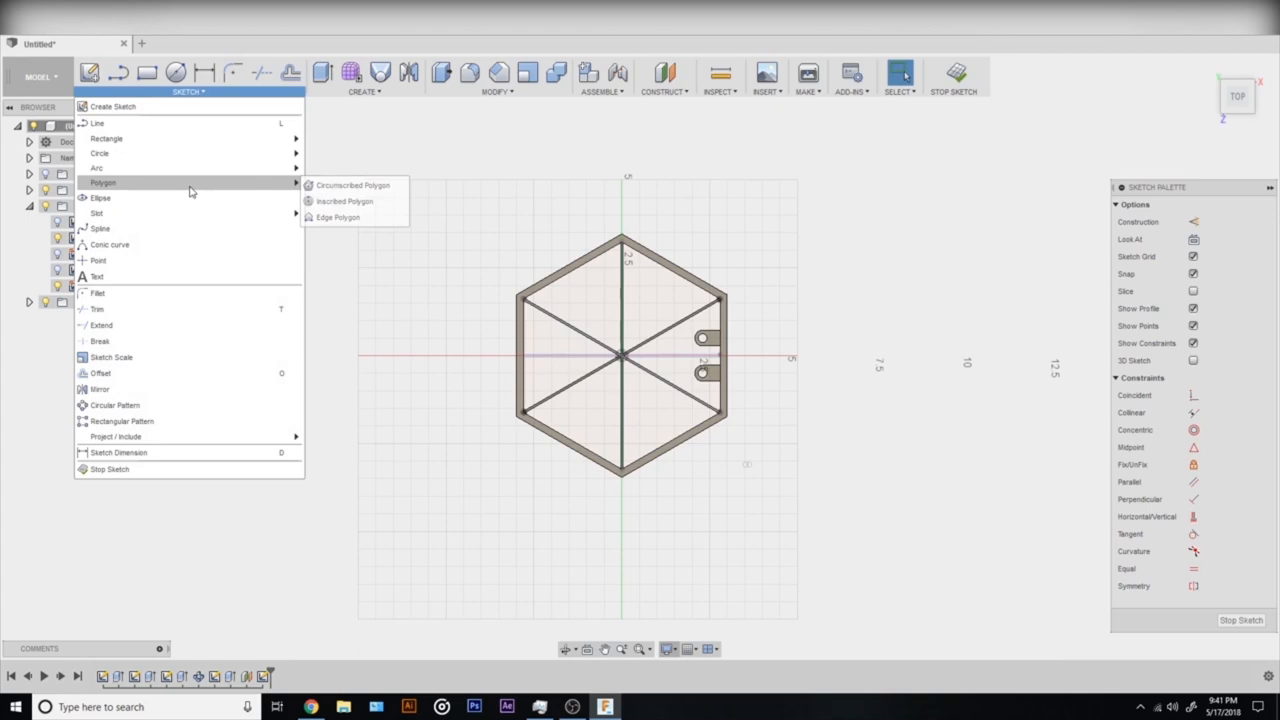